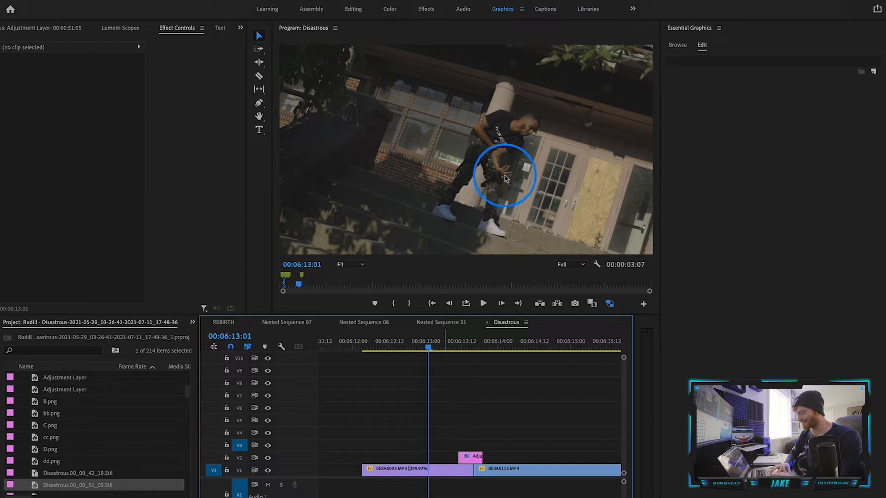
Nest the short middle clip on V1 into its own sequence with the default name
{"action": "left_click", "coordinate": [423, 347]}
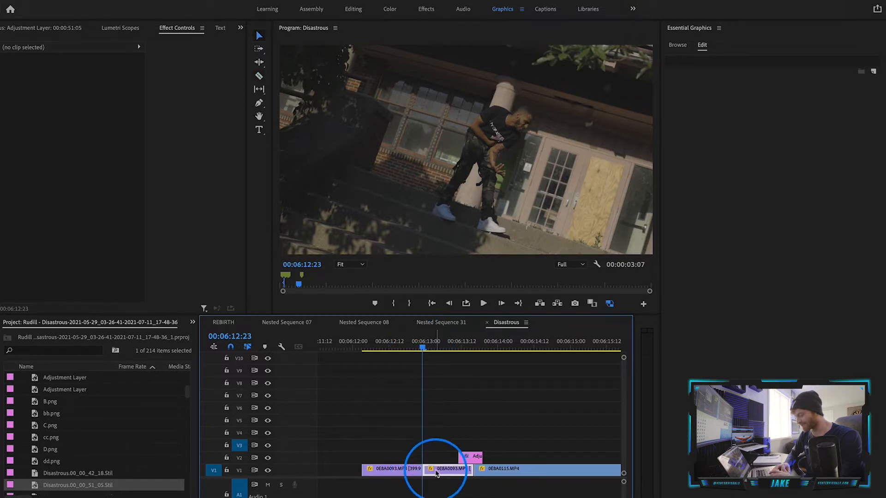
{"action": "left_click", "coordinate": [470, 456]}
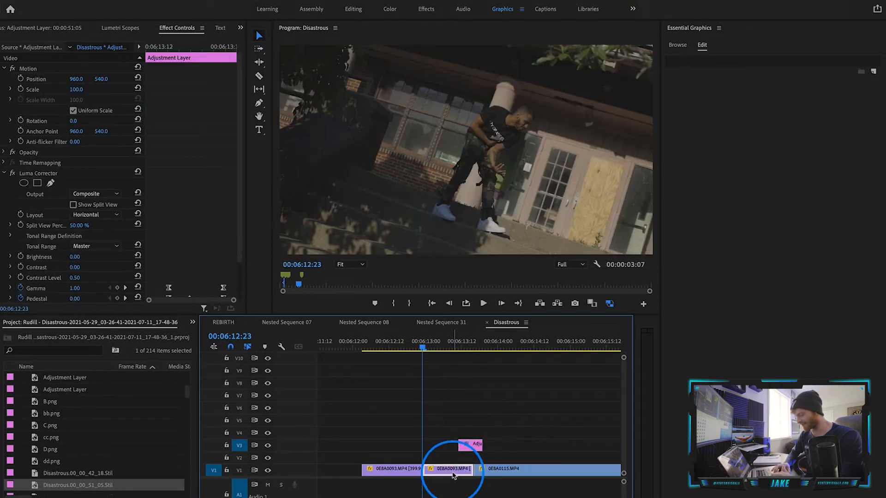
{"action": "right_click", "coordinate": [452, 476]}
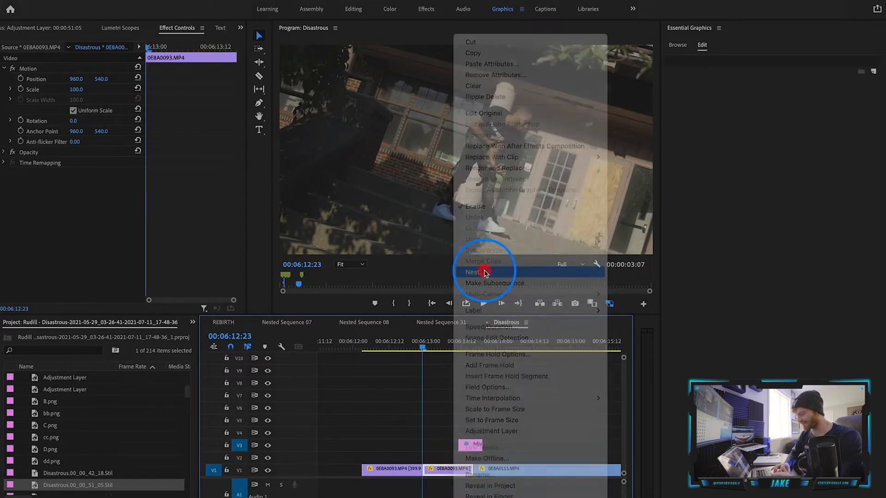
{"action": "left_click", "coordinate": [476, 272]}
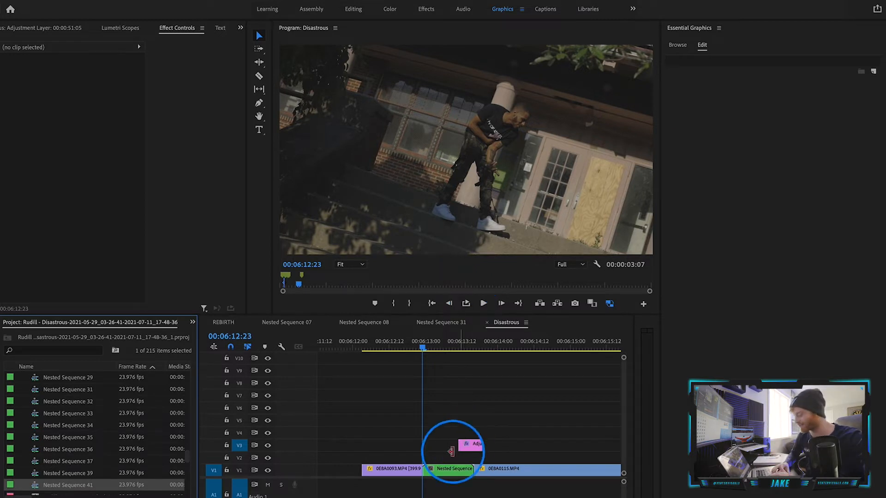
Bring up the context menu on the Nested Sequence 41 clip to replace it with an After Effects composition
{"action": "right_click", "coordinate": [453, 468]}
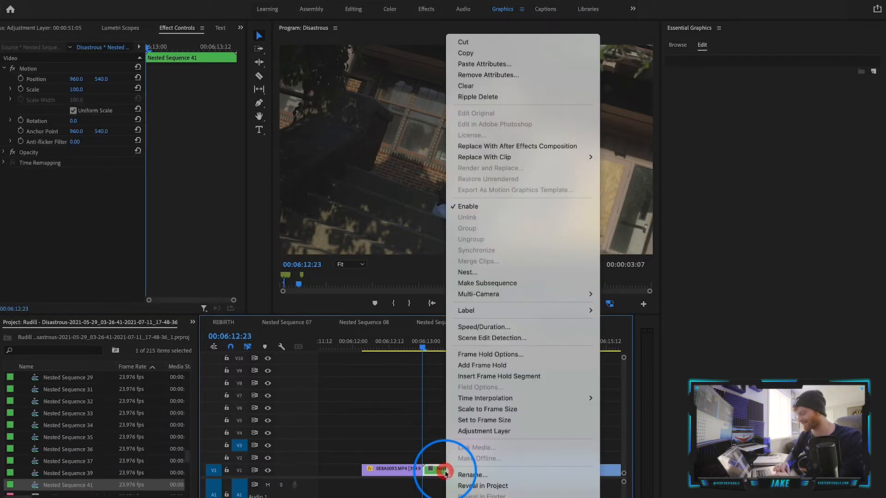
{"action": "mouse_move", "coordinate": [538, 148]}
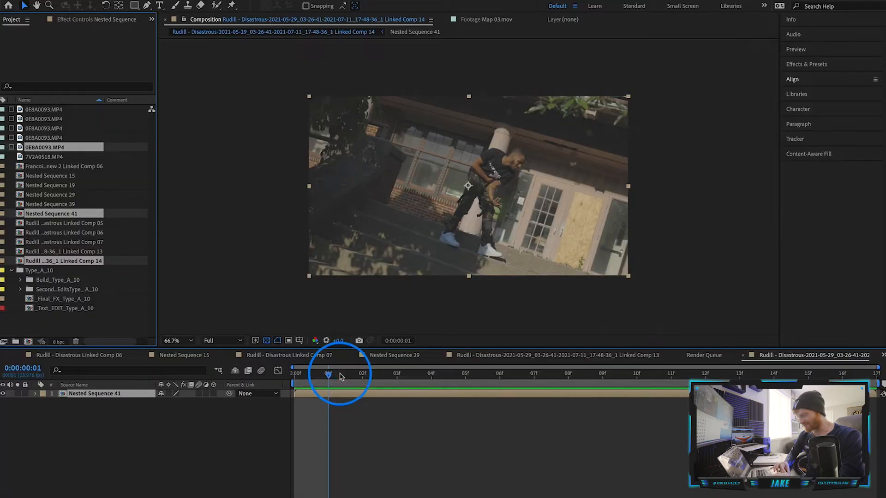
Scrub from an early frame to a later one to preview the clip's motion in the comp
{"action": "left_click", "coordinate": [701, 385]}
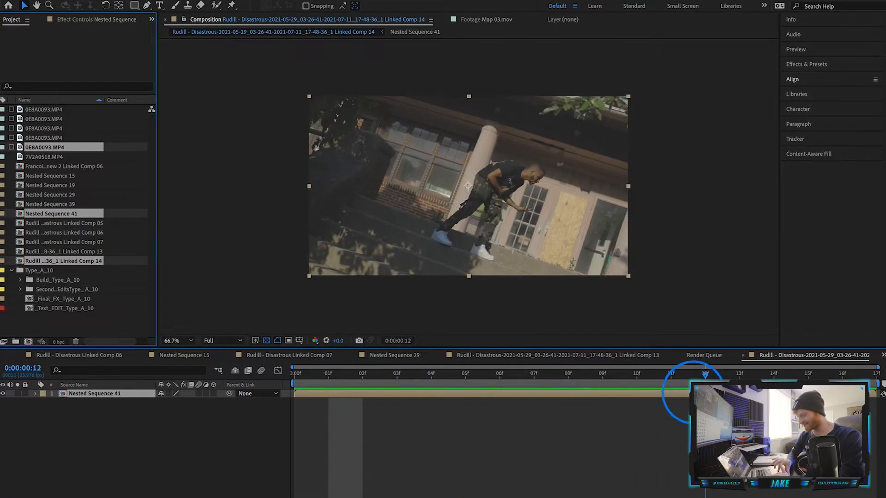
{"action": "left_click", "coordinate": [325, 379]}
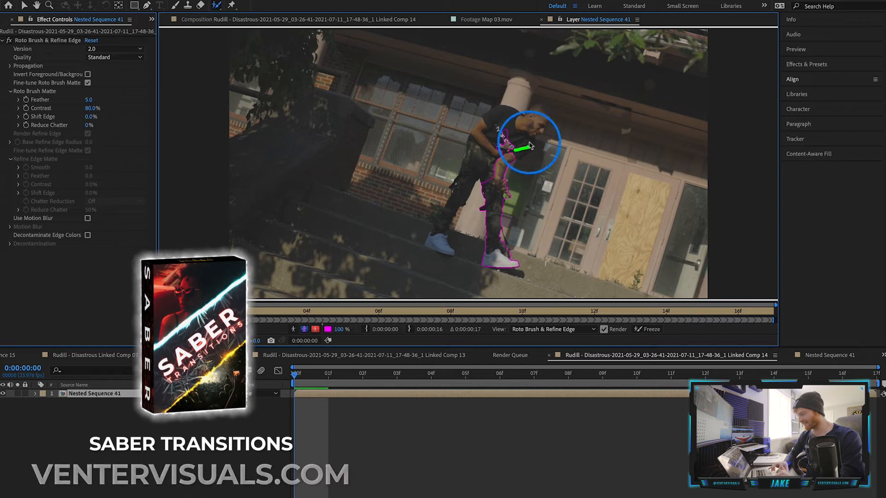
Paint a Roto Brush stroke over the subject to mark him as foreground and propagate the matte
{"action": "left_click_drag", "start_coordinate": [531, 144], "coordinate": [437, 226]}
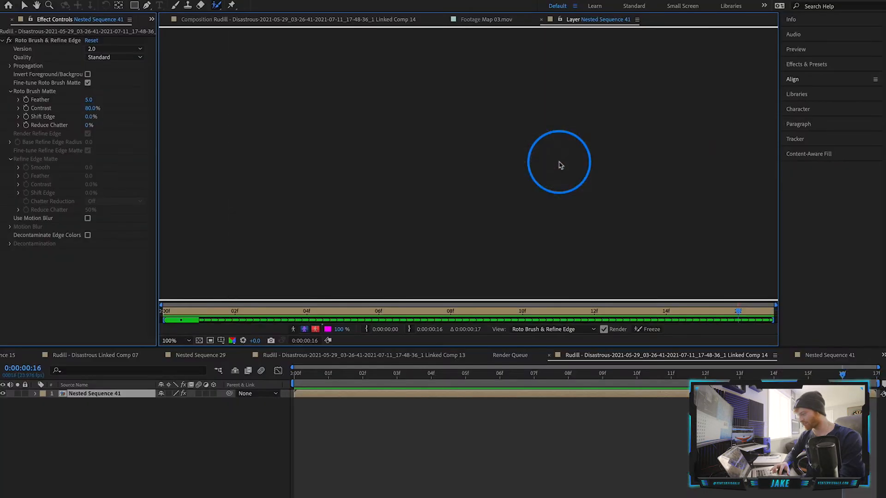
{"action": "left_click", "coordinate": [430, 373]}
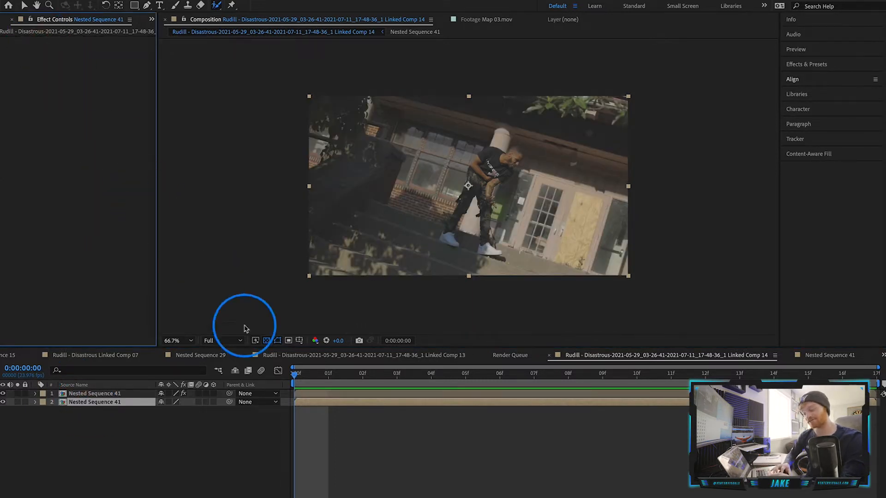
Duplicate the rotoscoped layer into four copies and rename the bottom layer 'BASE LAYER'
{"action": "left_click", "coordinate": [117, 393]}
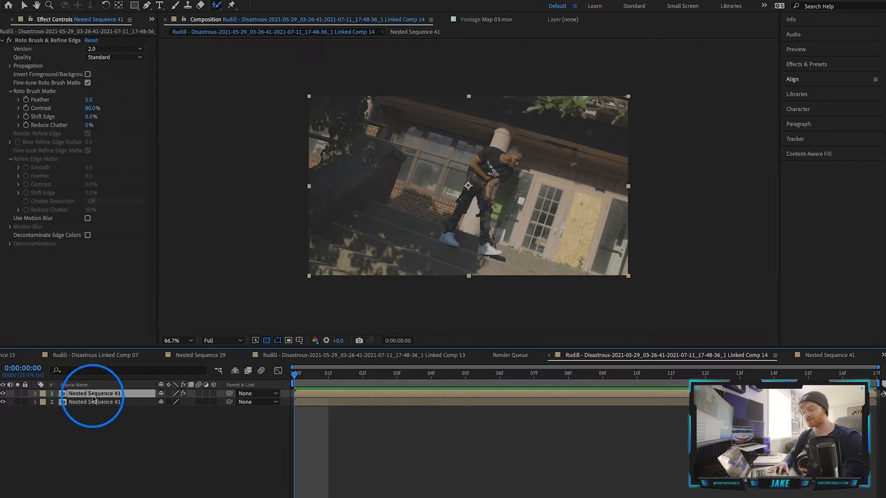
{"action": "left_click", "coordinate": [112, 393]}
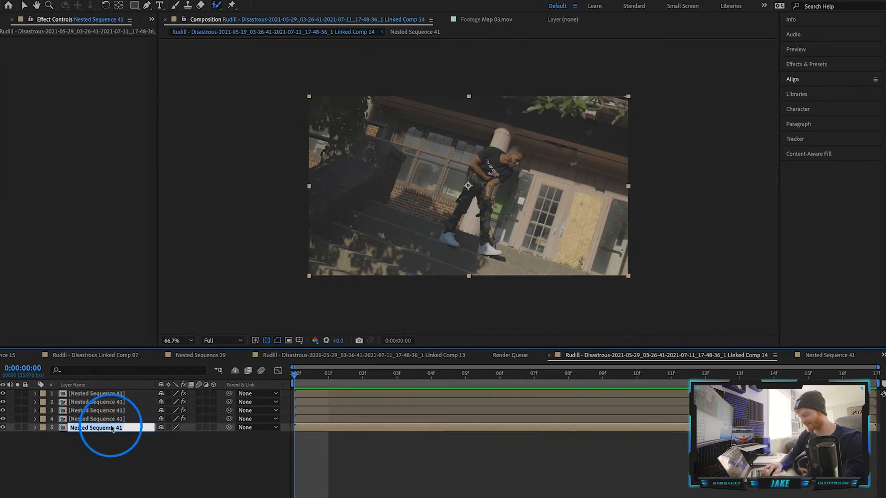
{"action": "type", "text": "BASE LAYER"}
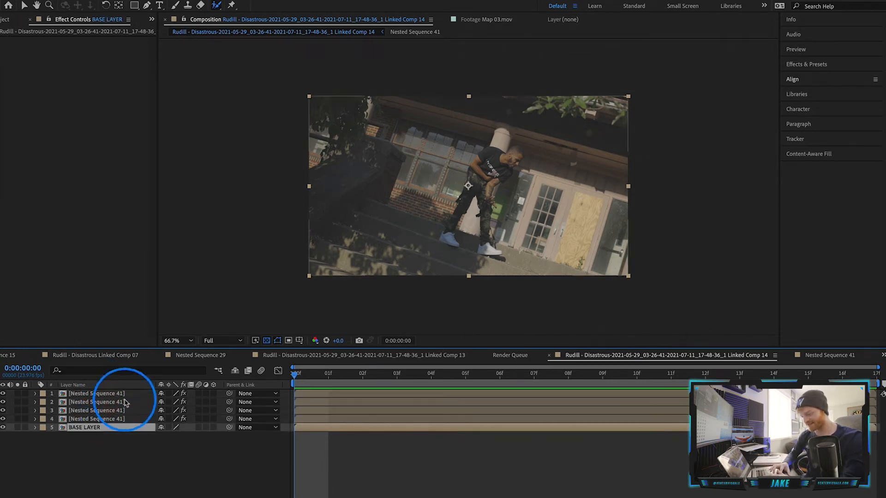
{"action": "left_click", "coordinate": [106, 409]}
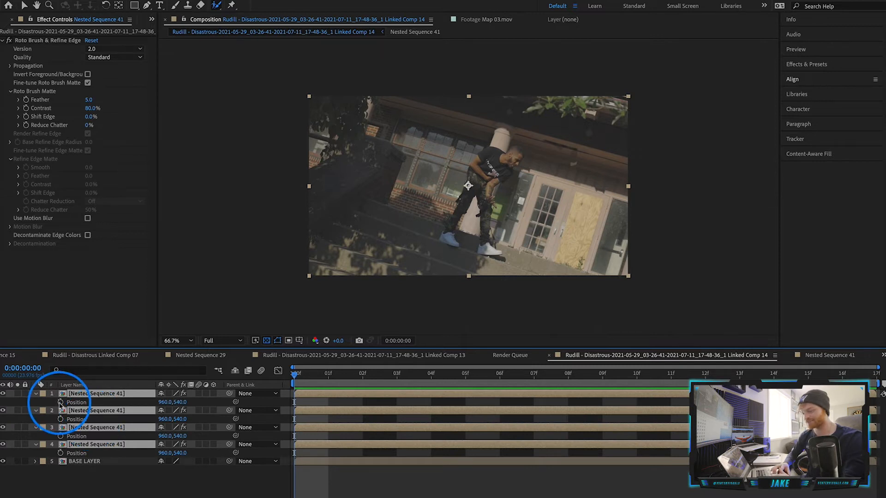
{"action": "mouse_move", "coordinate": [60, 402]}
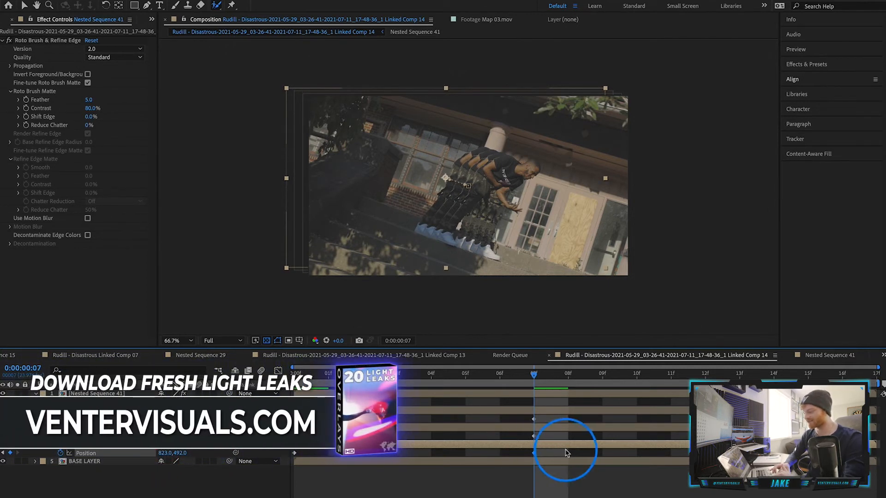
Offset the copies' landing Position keyframes two frames apart and scrub frames 1–6 to check the spread
{"action": "left_click_drag", "start_coordinate": [565, 449], "coordinate": [533, 420]}
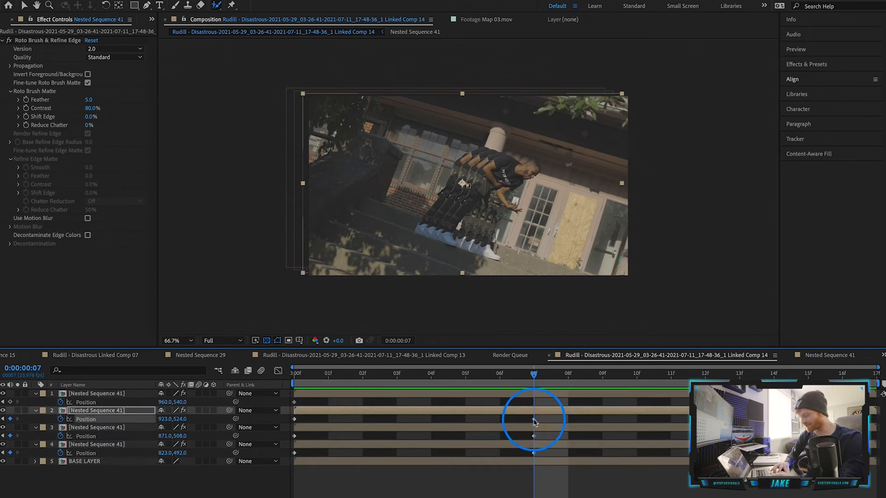
{"action": "left_click_drag", "start_coordinate": [534, 419], "coordinate": [499, 419]}
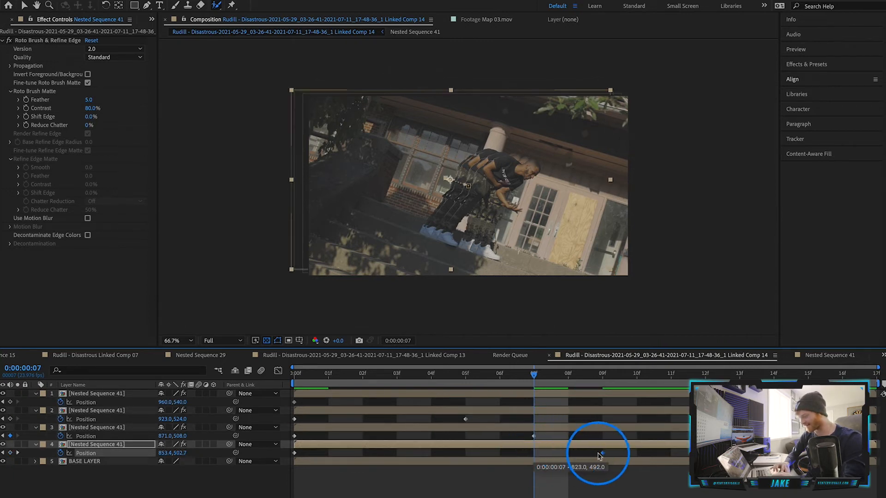
{"action": "left_click", "coordinate": [496, 373]}
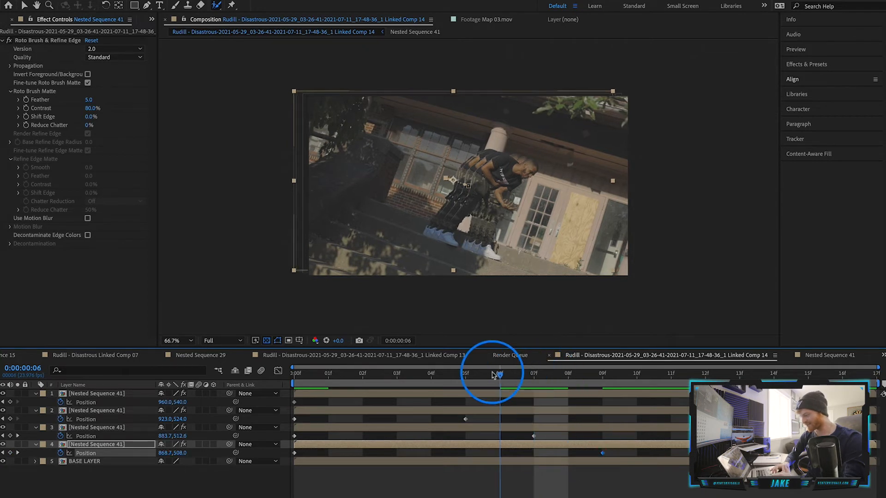
{"action": "left_click", "coordinate": [329, 374]}
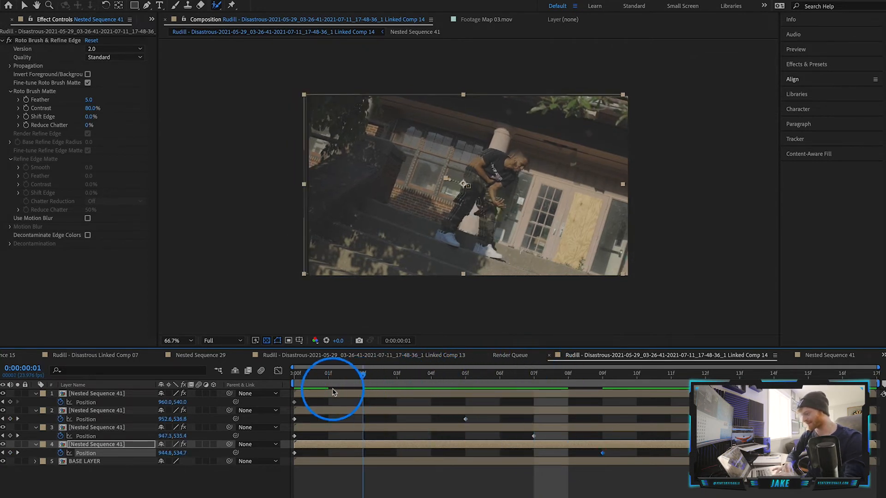
{"action": "left_click", "coordinate": [707, 381]}
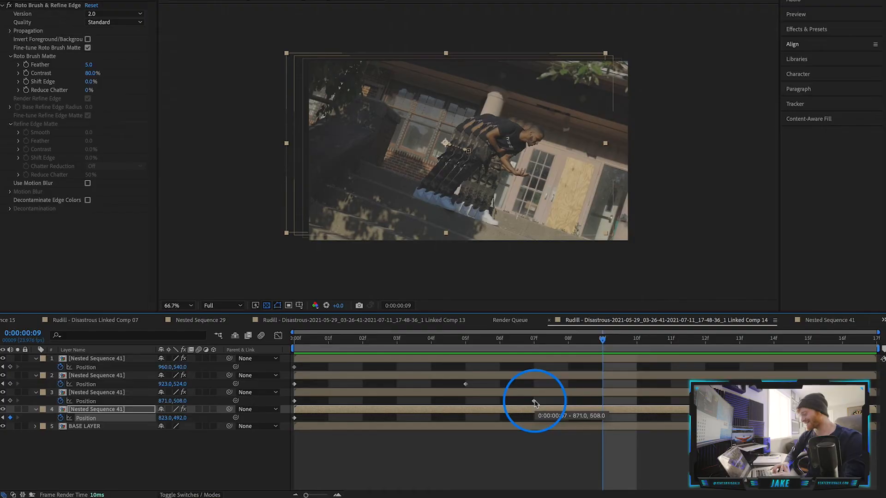
Select the copies' landing Position keyframes and apply Easy Ease from the keyframe menu
{"action": "left_click", "coordinate": [464, 386]}
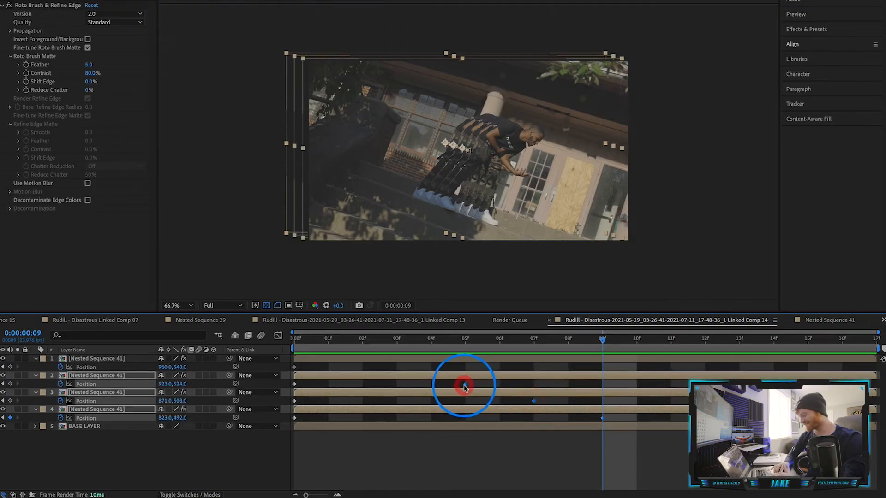
{"action": "right_click", "coordinate": [461, 386]}
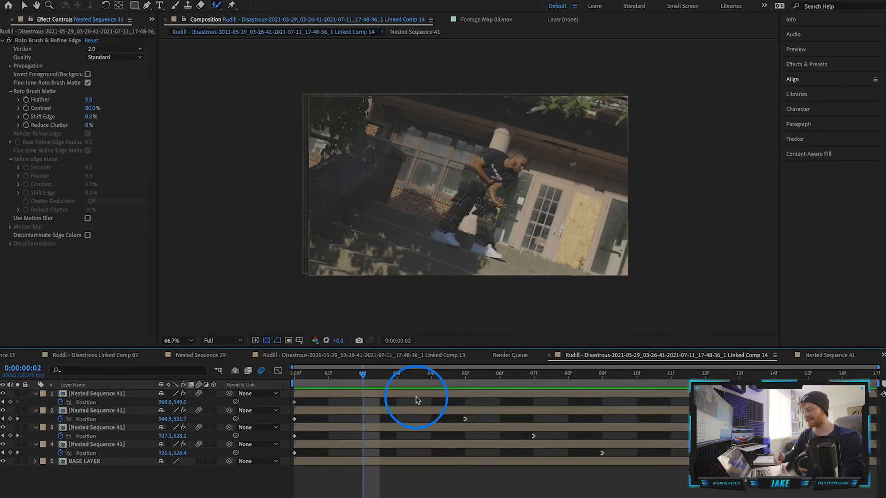
{"action": "mouse_move", "coordinate": [428, 445]}
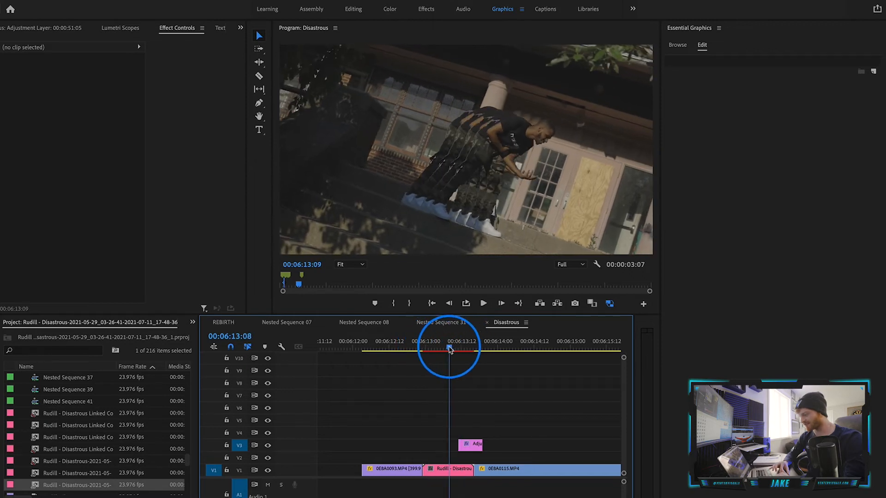
{"action": "left_click_drag", "start_coordinate": [448, 347], "coordinate": [477, 348]}
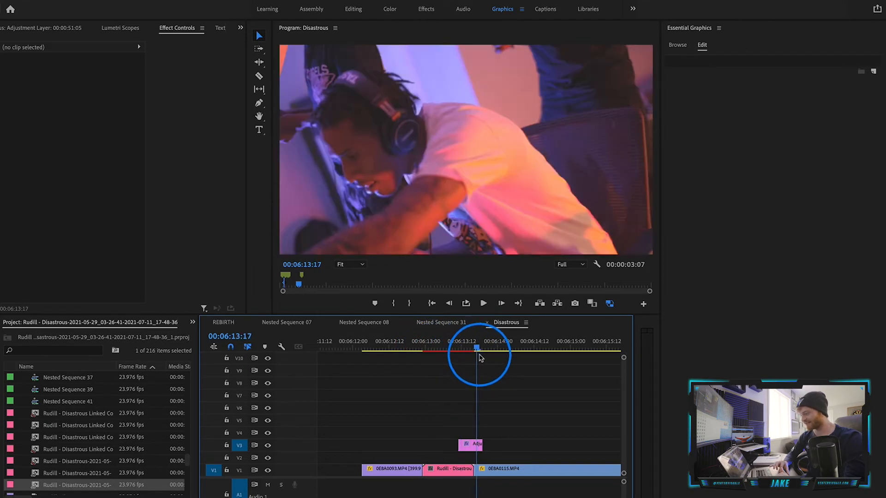
{"action": "left_click", "coordinate": [470, 445]}
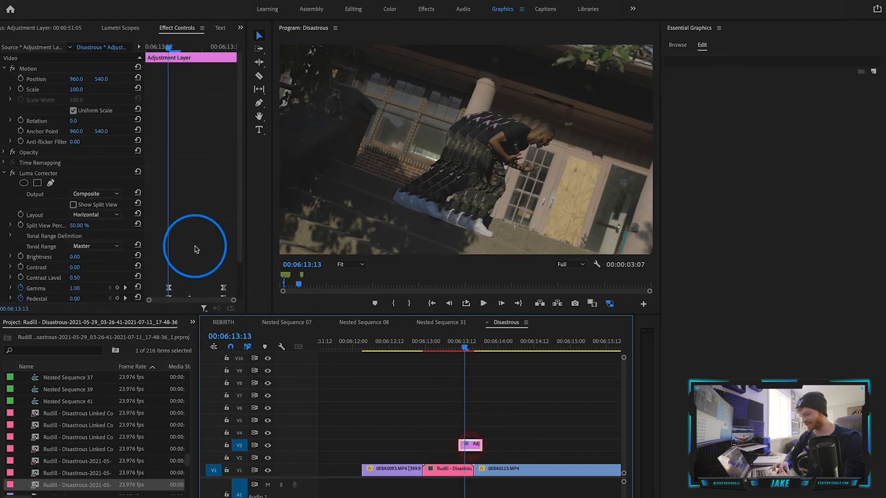